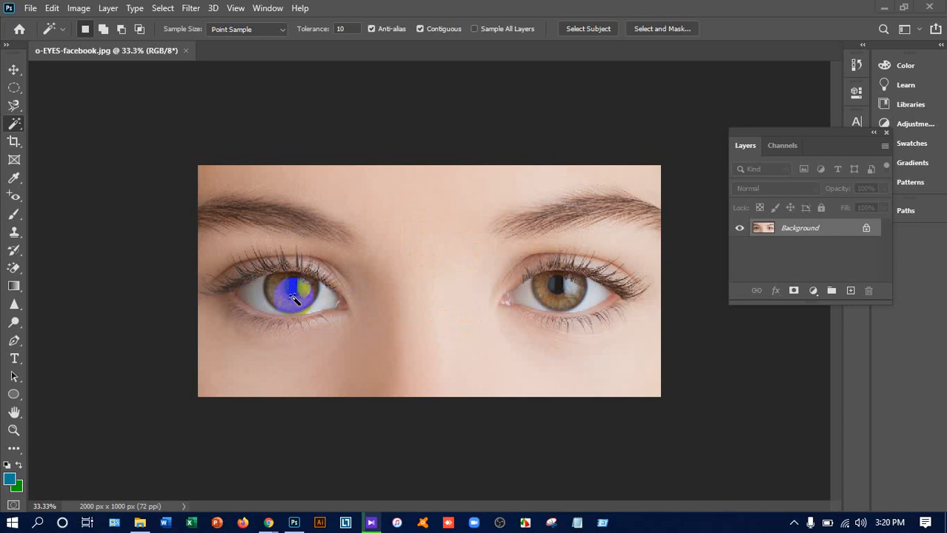
- Trace the round edge of the left iris with the Magnetic Lasso and close the outline
left_click_drag(296, 300, 267, 282)
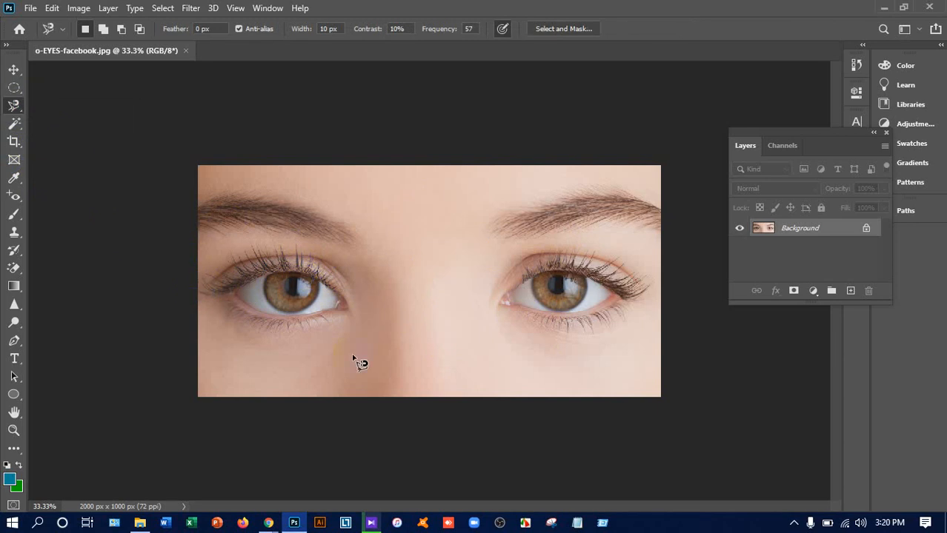
left_click_drag(359, 363, 344, 225)
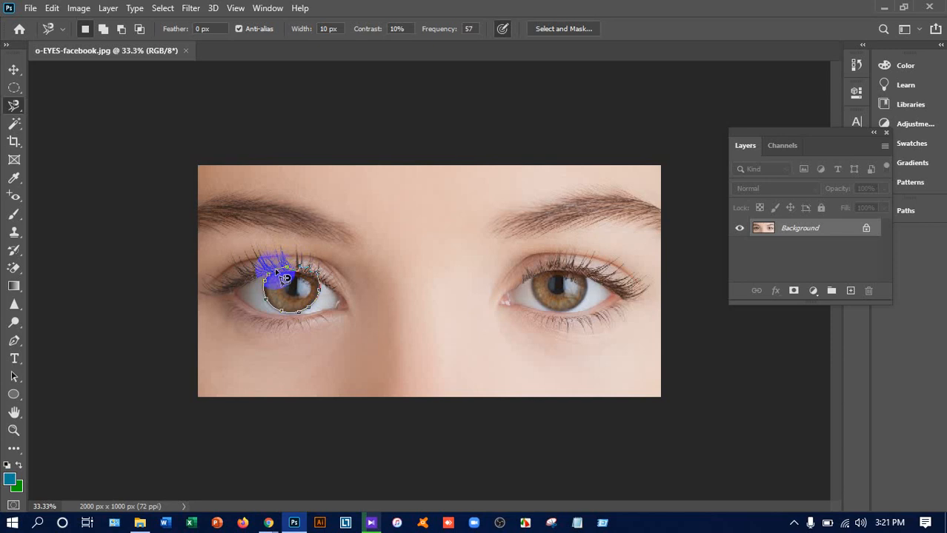
left_click_drag(281, 278, 289, 226)
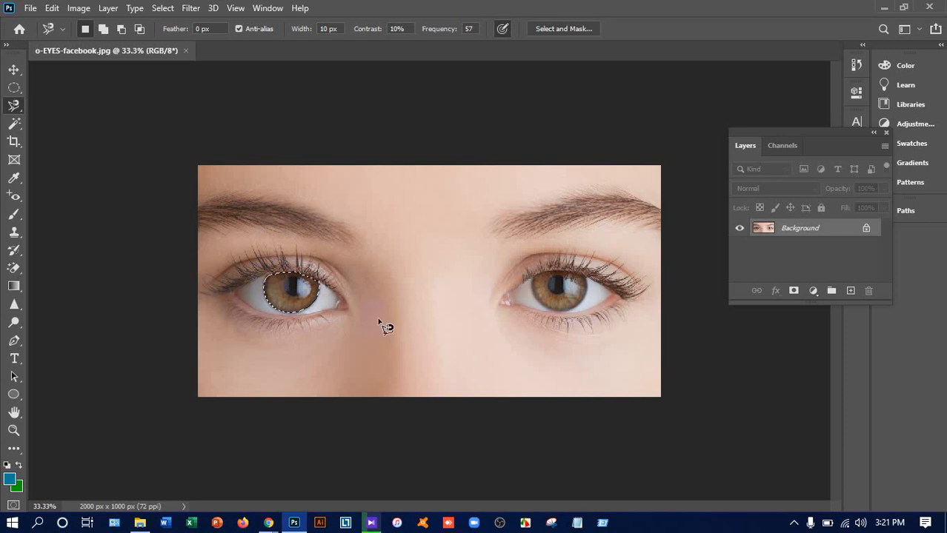
left_click(285, 304)
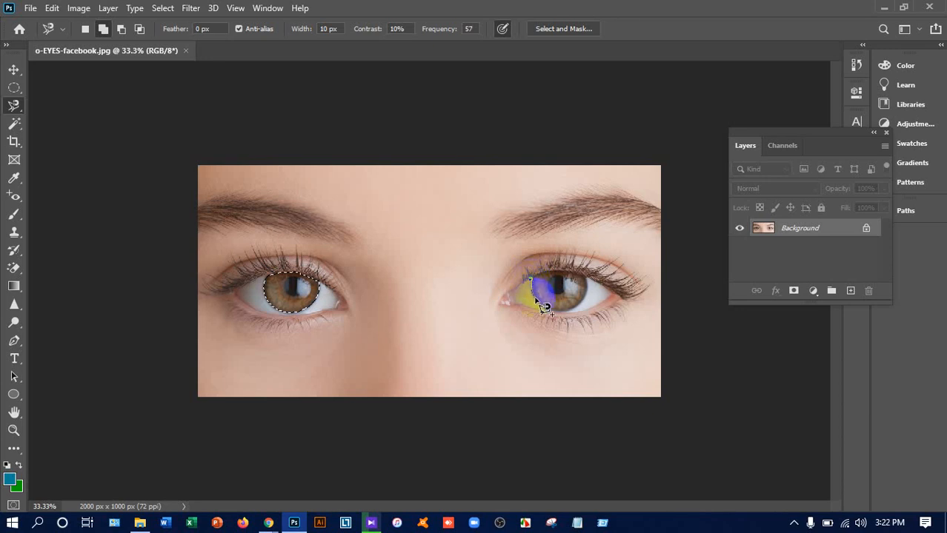
- Trace and close an outline around the right iris to add it to the selection
left_click_drag(537, 304, 563, 323)
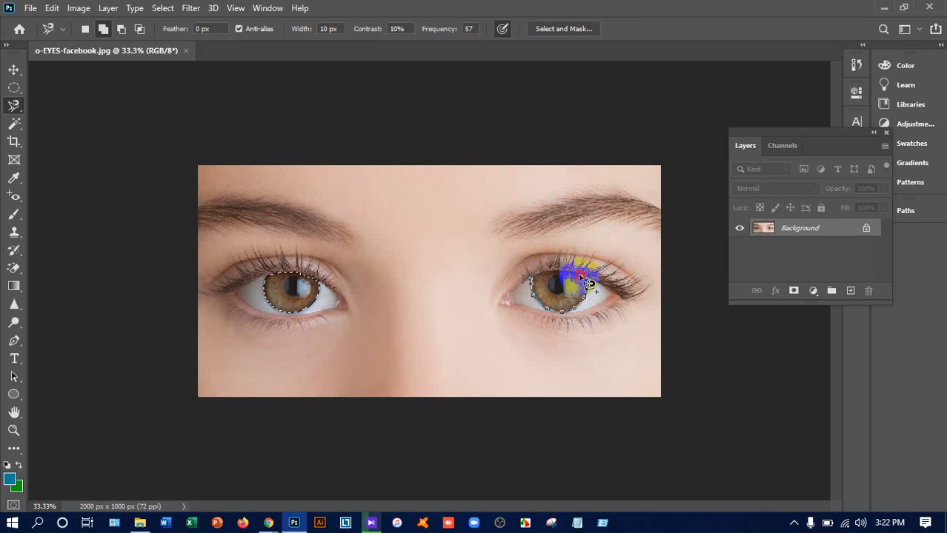
left_click(582, 280)
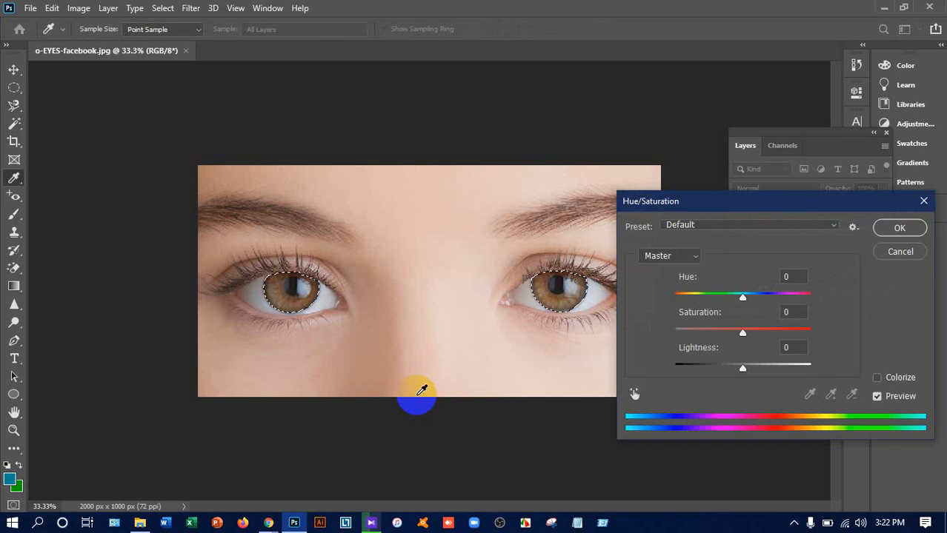
mouse_move(772, 265)
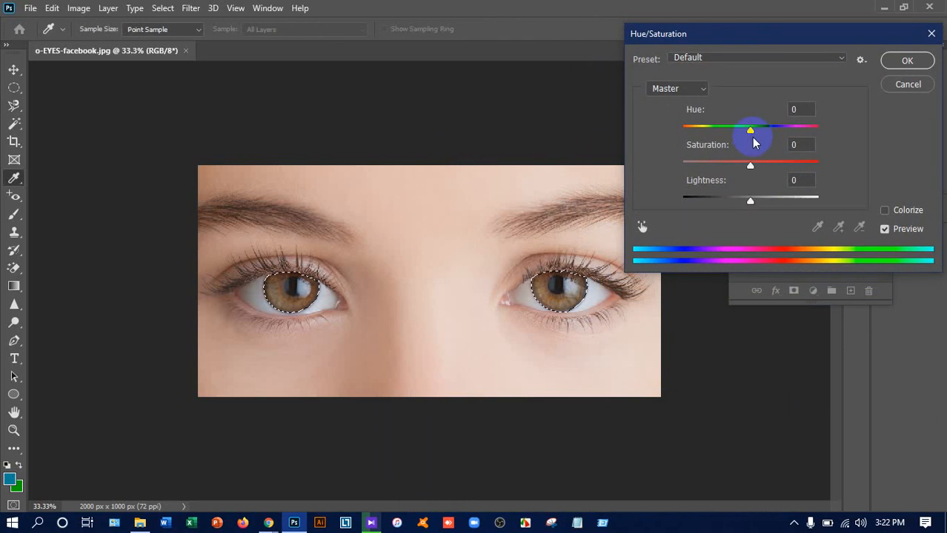
- Drag the Hue slider through red, blue, green and teal, settling the irises on purple
left_click_drag(750, 131, 726, 131)
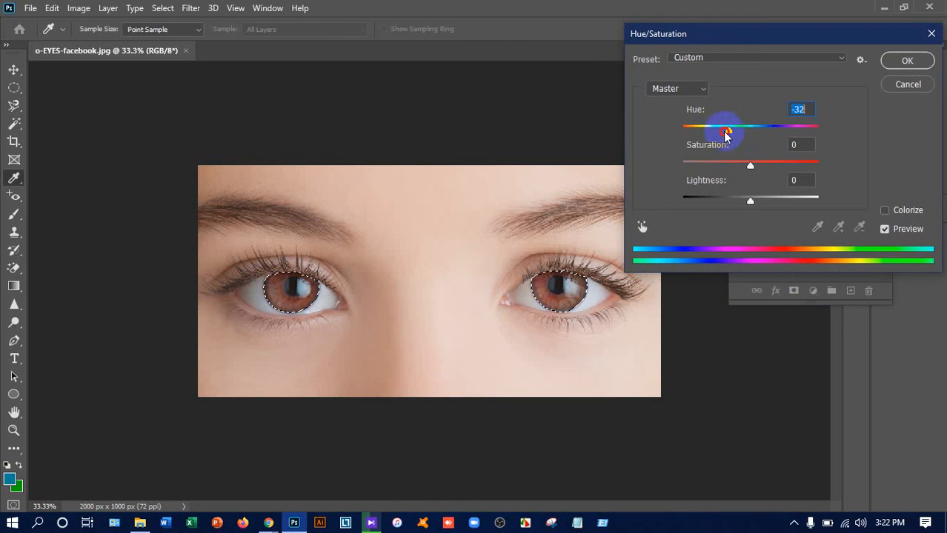
left_click_drag(726, 133, 698, 133)
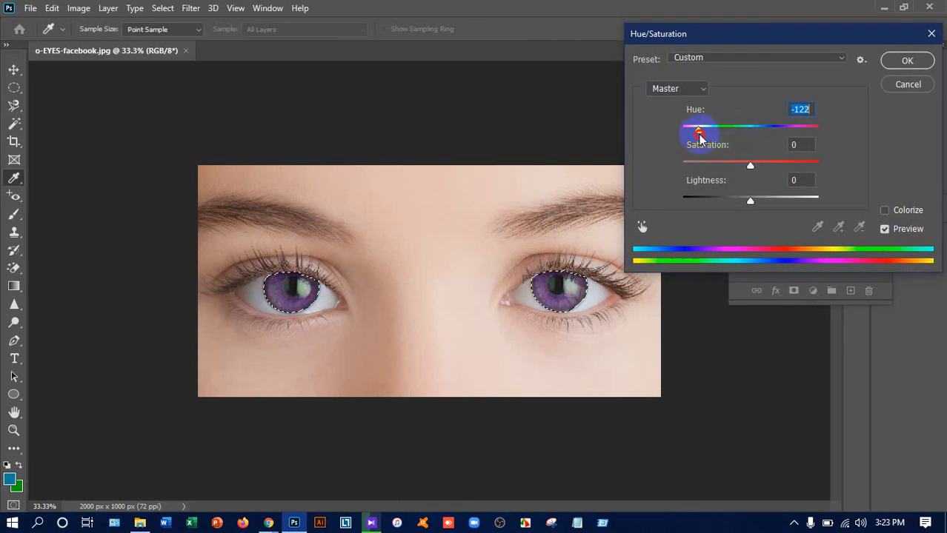
left_click_drag(698, 132, 686, 132)
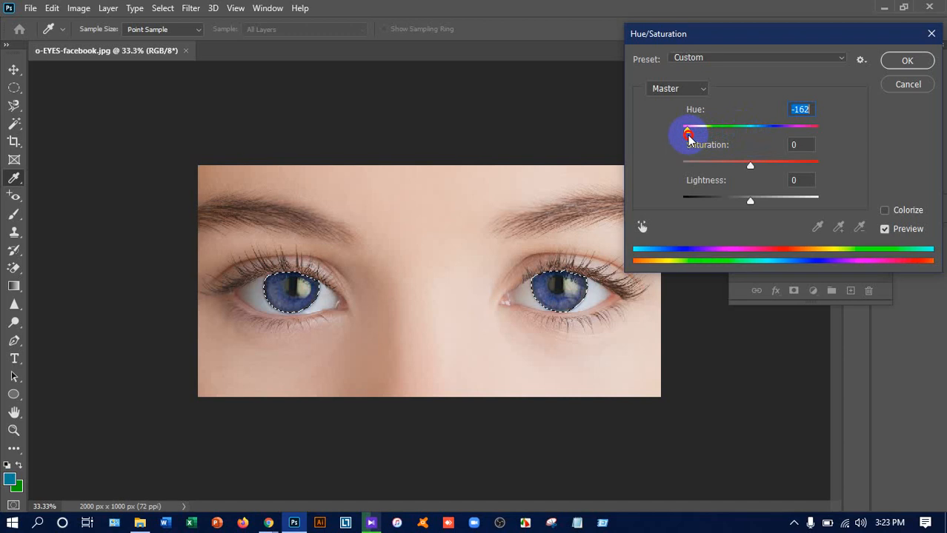
left_click_drag(686, 133, 711, 133)
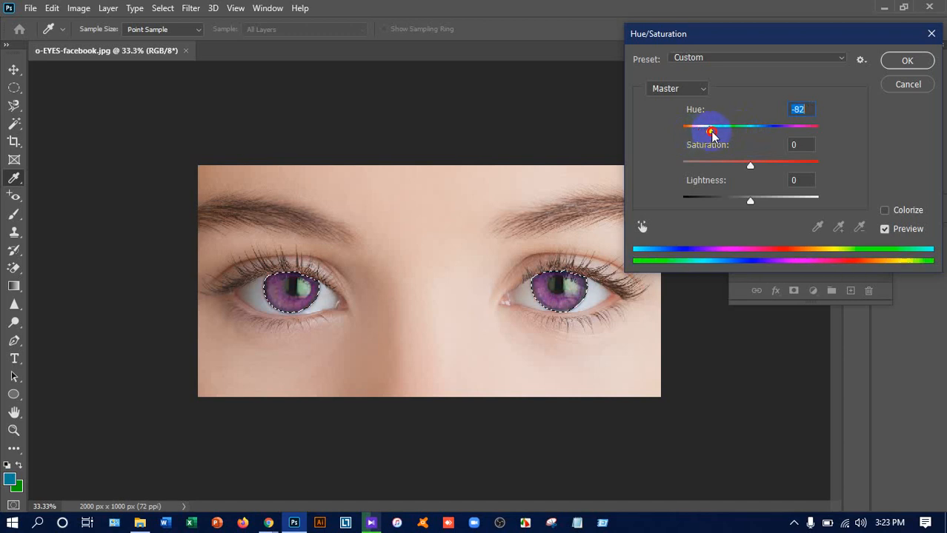
left_click_drag(709, 132, 791, 132)
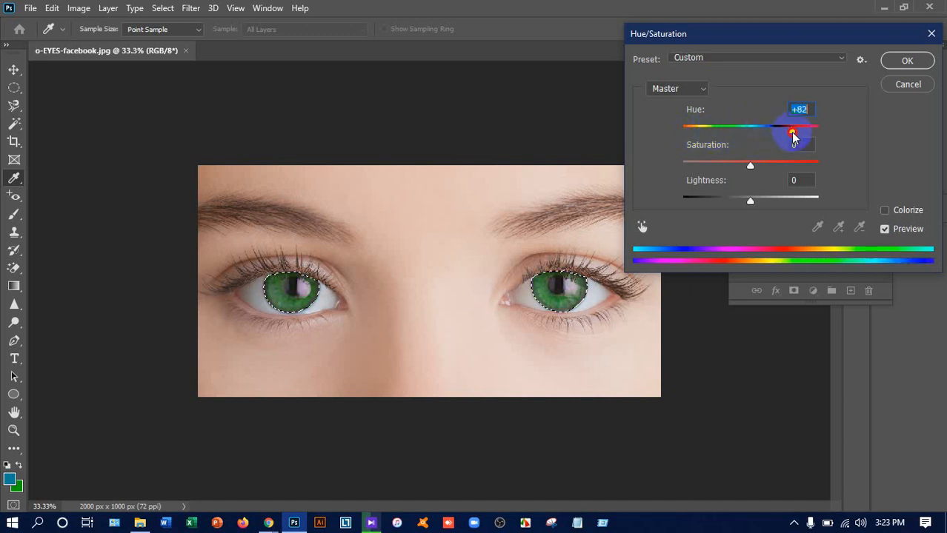
left_click_drag(793, 134, 818, 133)
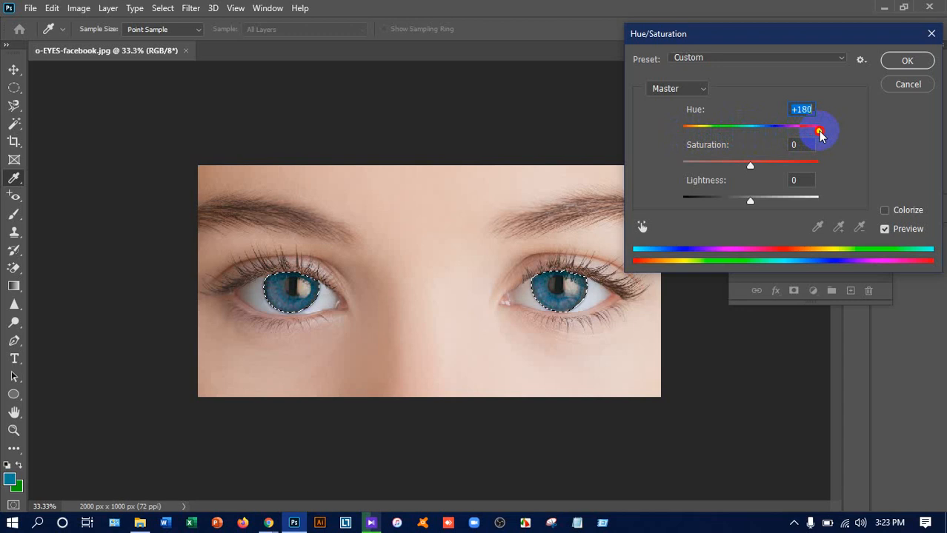
left_click_drag(819, 131, 800, 132)
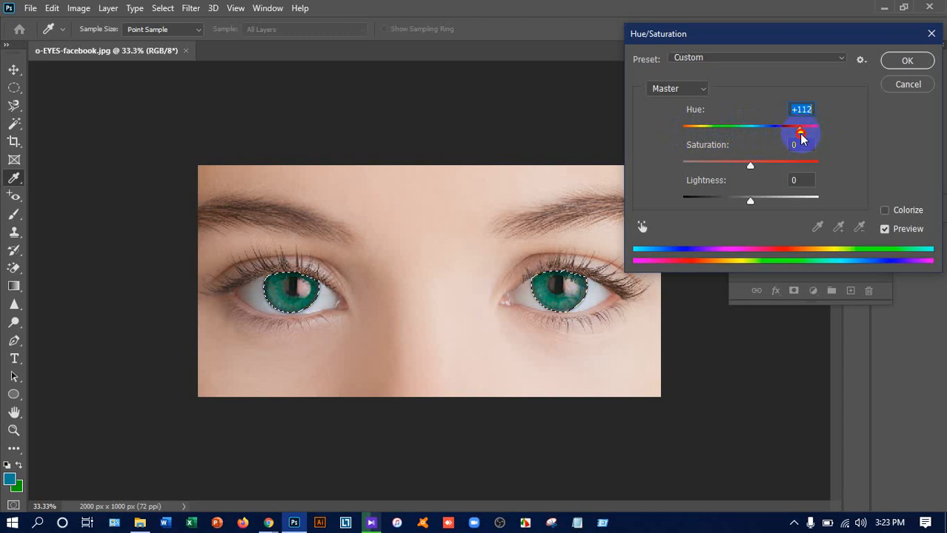
left_click_drag(800, 132, 761, 131)
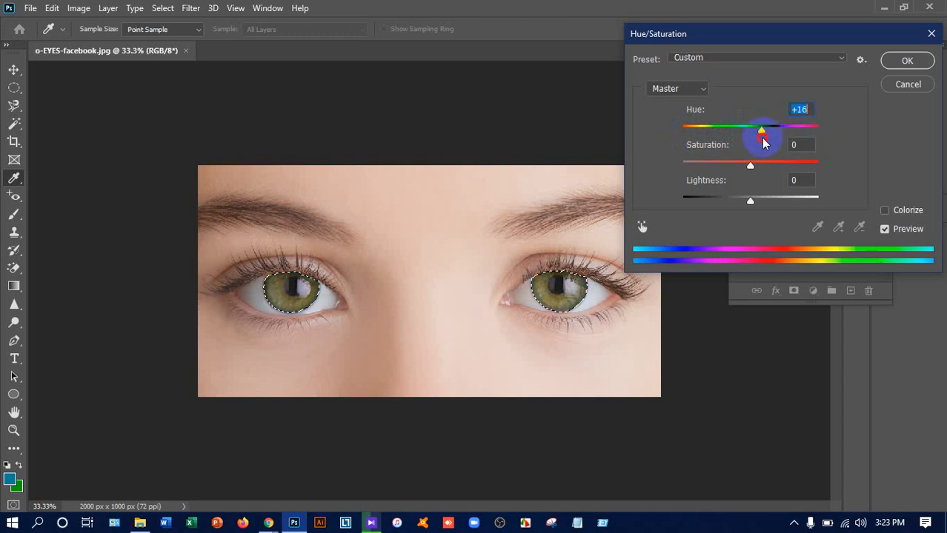
left_click_drag(761, 131, 713, 131)
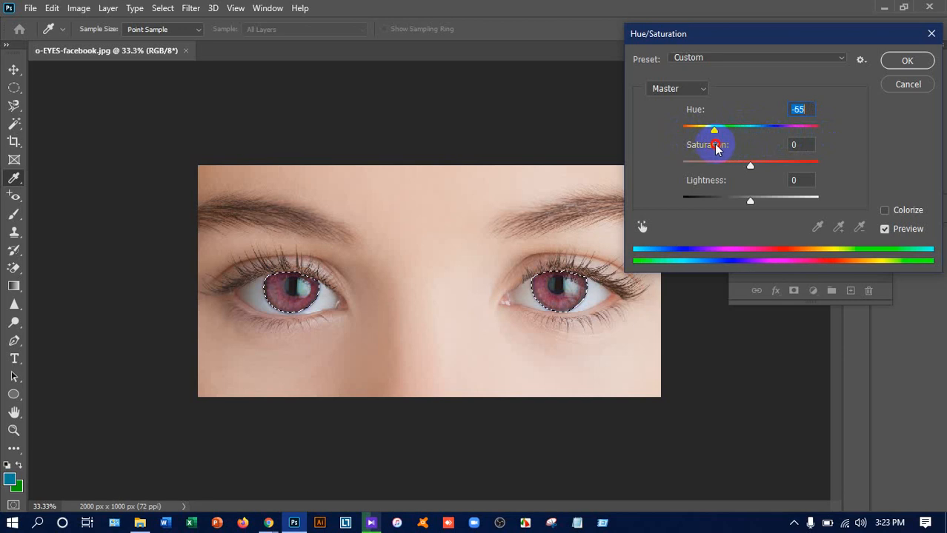
left_click_drag(713, 130, 702, 129)
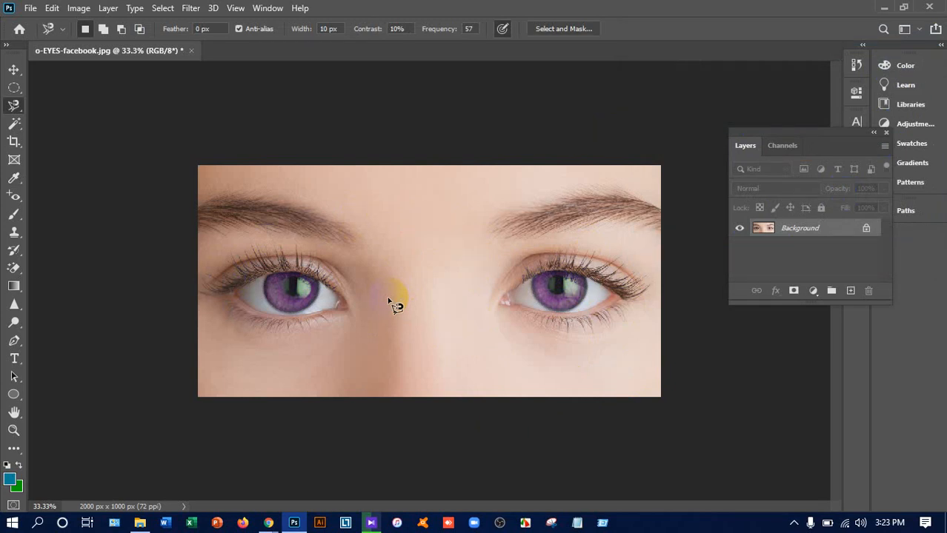
- Open the Select menu to remove the selection around the purple irises
left_click(162, 8)
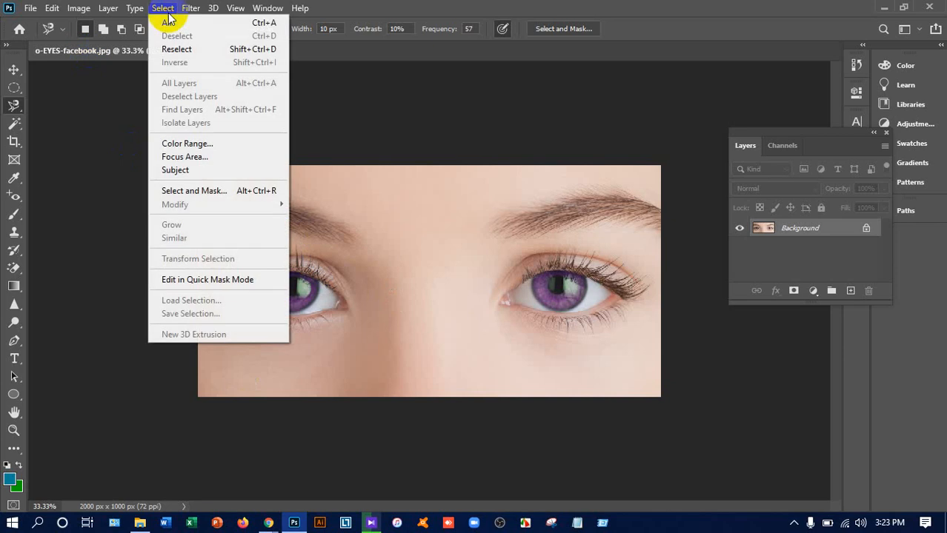
mouse_move(751, 6)
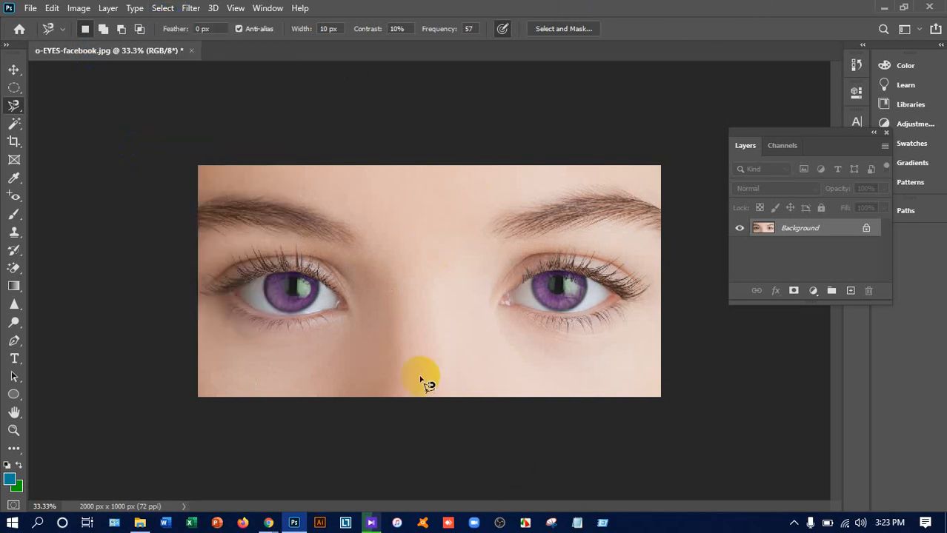
mouse_move(259, 155)
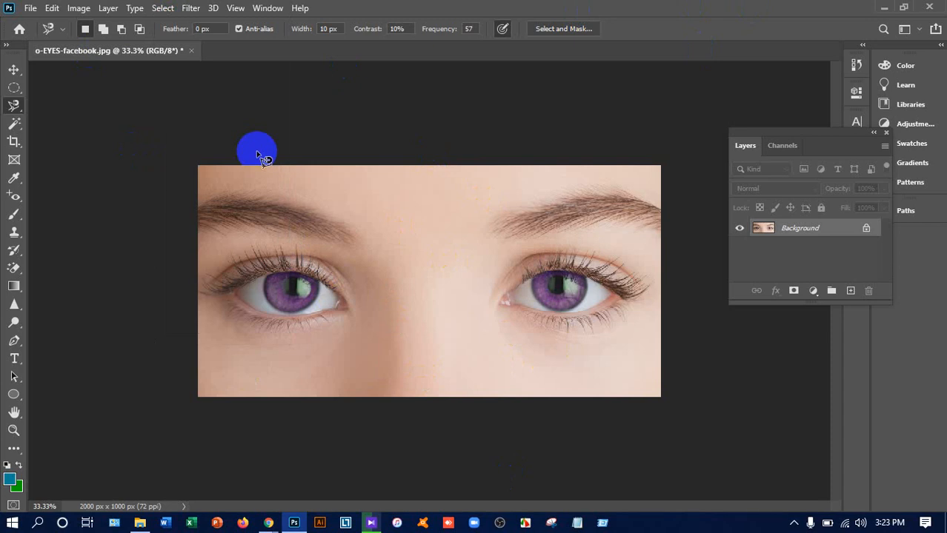